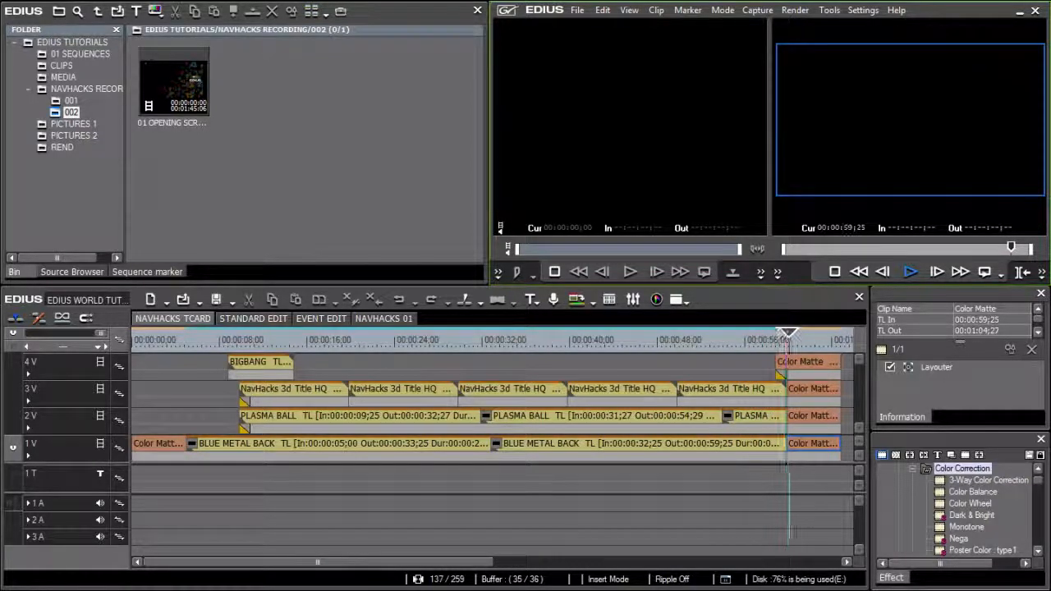
Select the CLIPS folder in the bin tree to list its video clips.
left_click(910, 272)
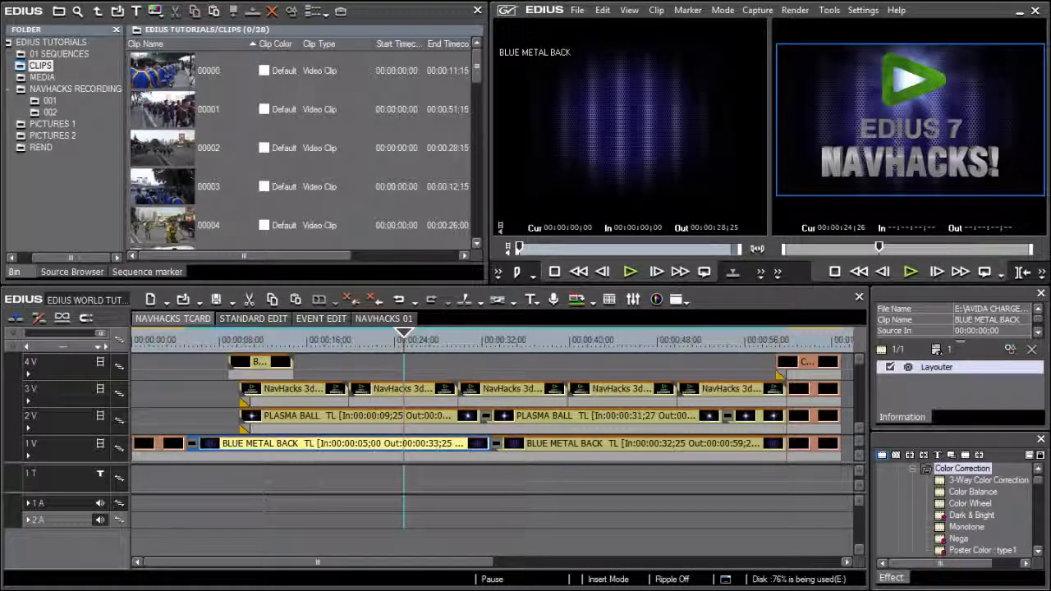
mouse_move(575, 403)
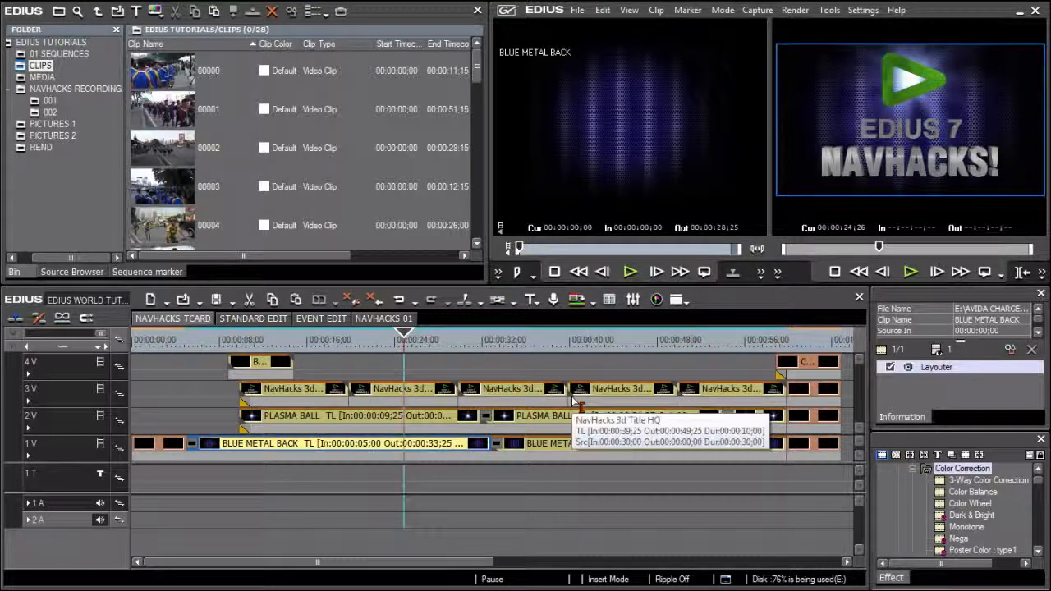
Reach the Timeline page under Application in User Settings.
left_click(863, 10)
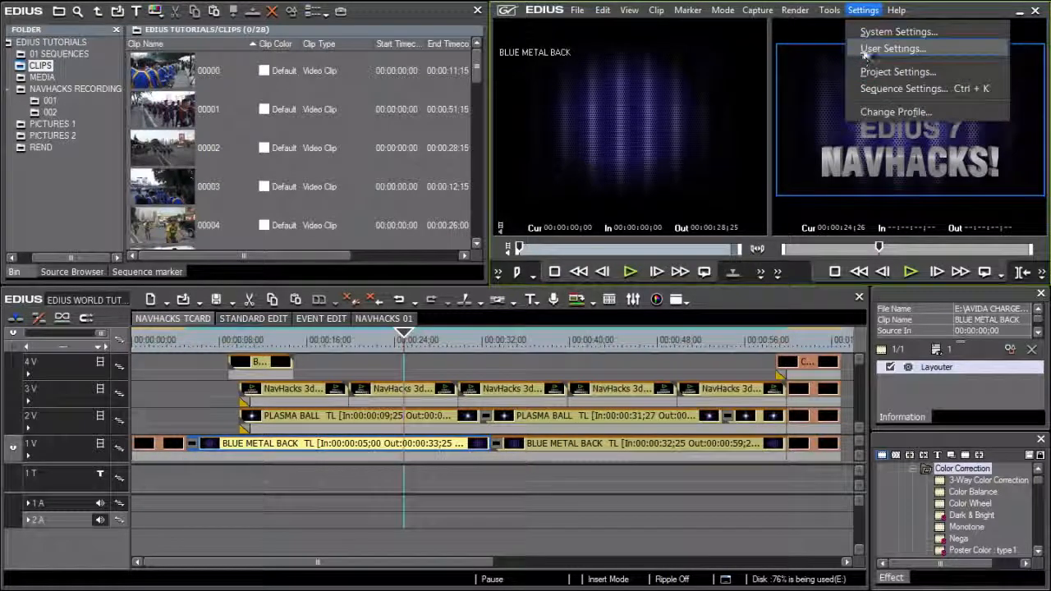
left_click(892, 48)
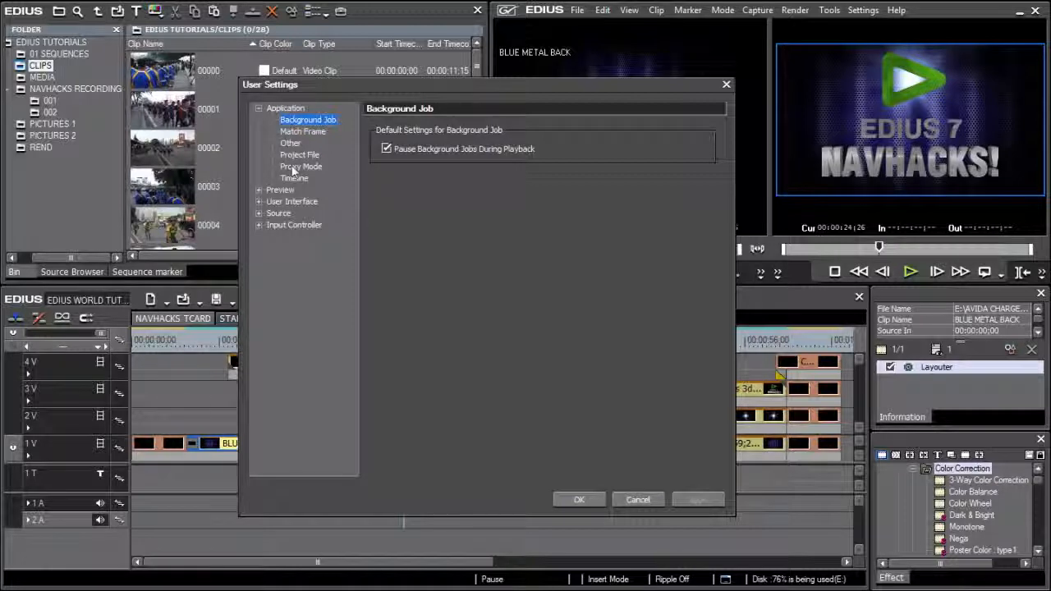
left_click(294, 178)
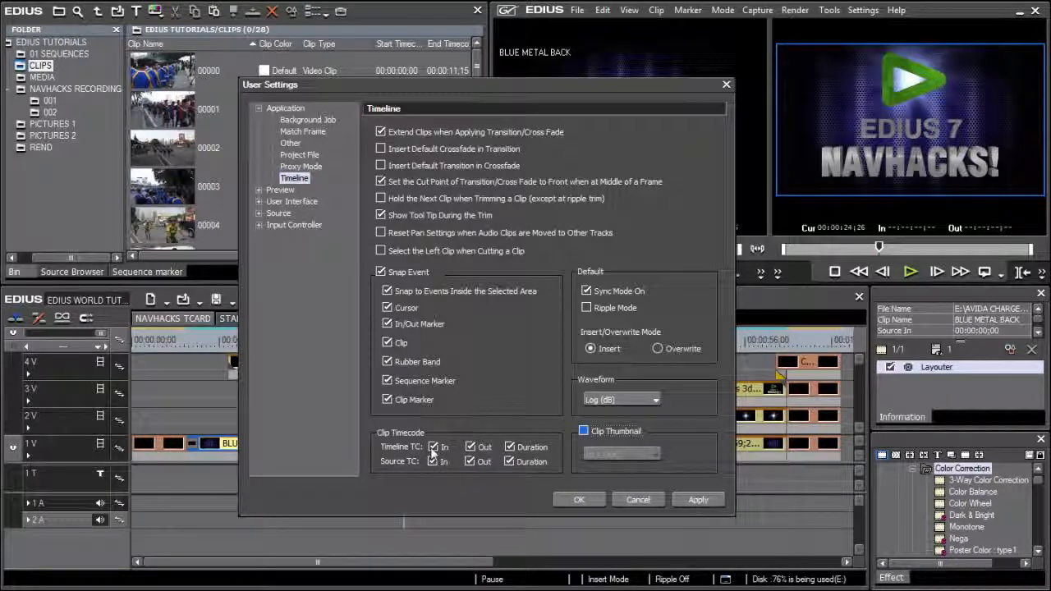
Uncheck Clip Timecode In, Out and Duration labels and confirm with OK.
left_click(434, 447)
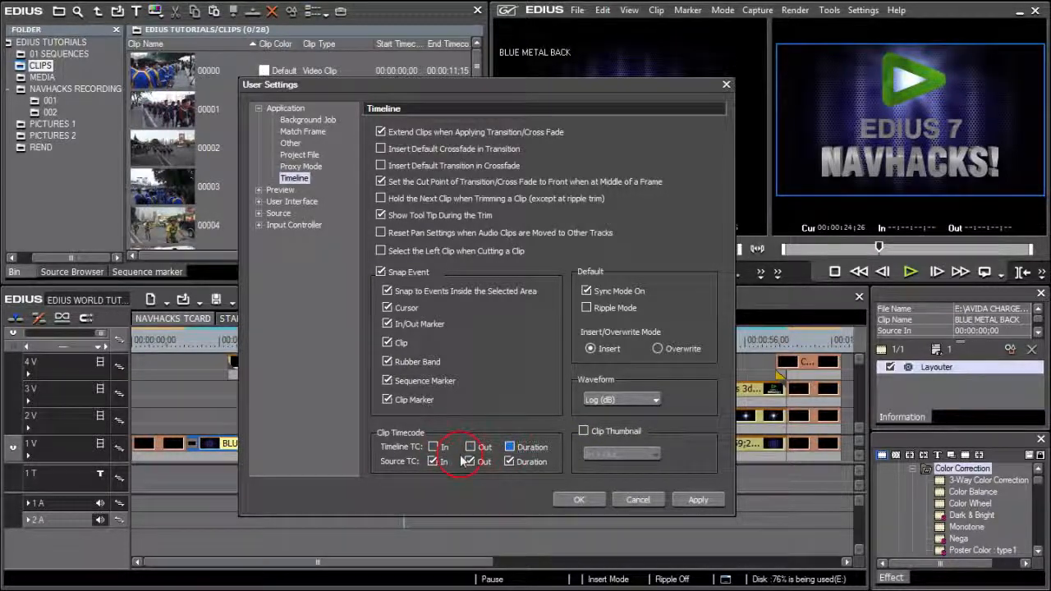
left_click(470, 462)
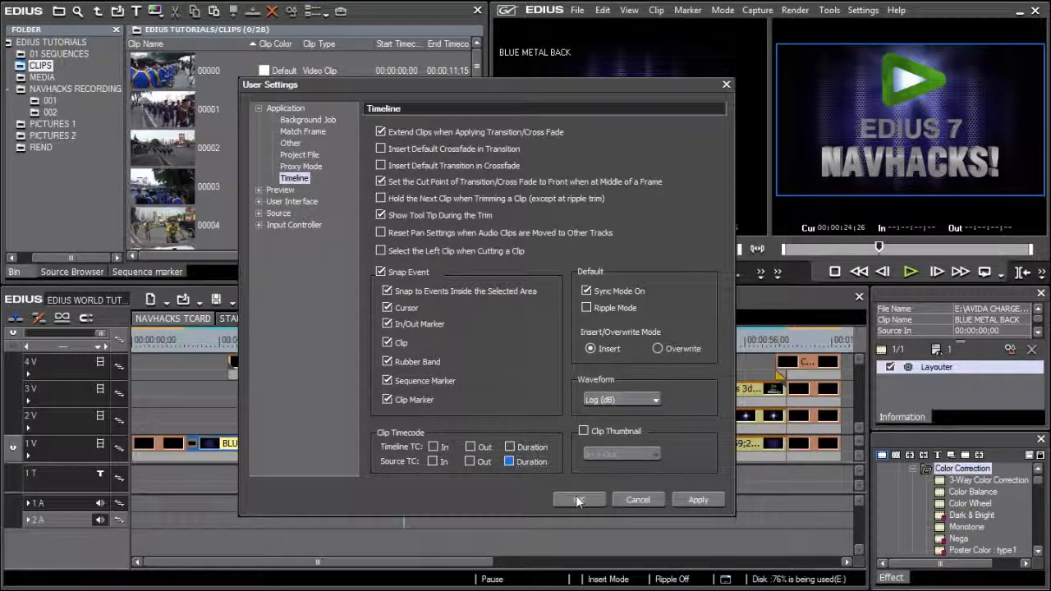
left_click(579, 499)
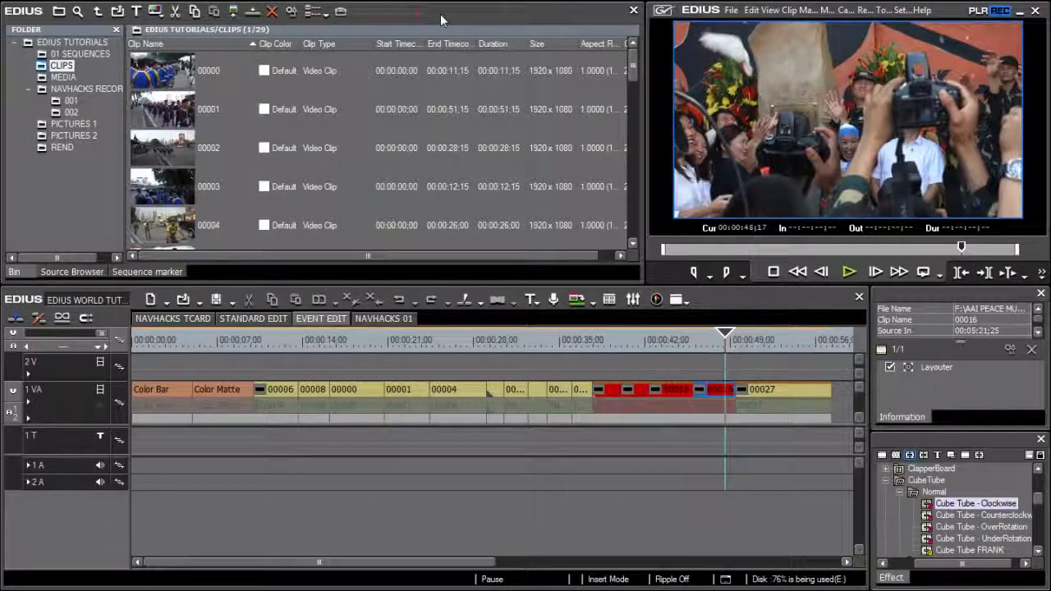
mouse_move(393, 175)
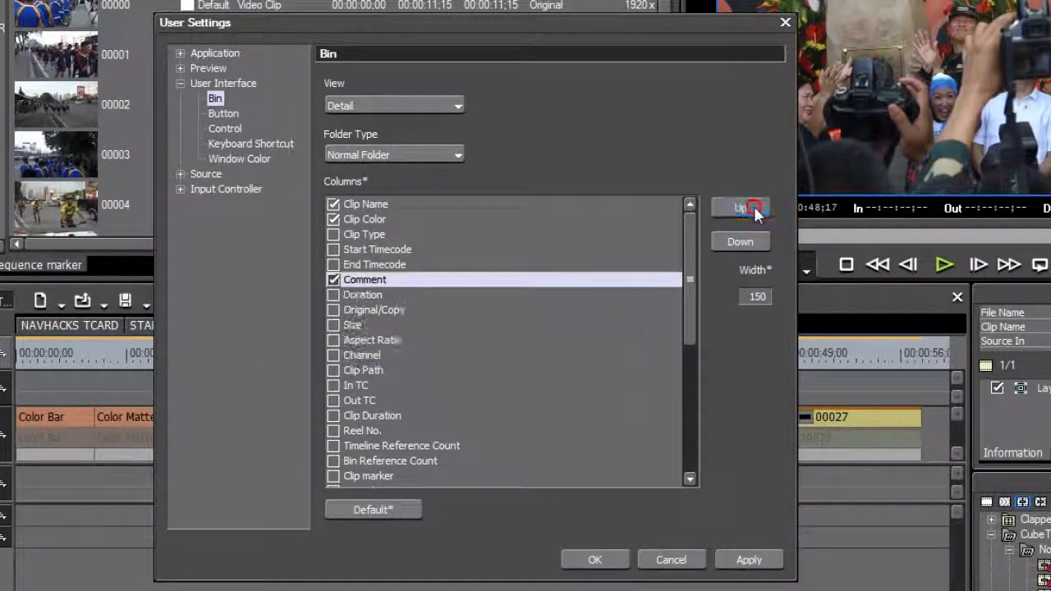
Move the Comment column up in the bin column order and confirm with OK.
left_click(740, 208)
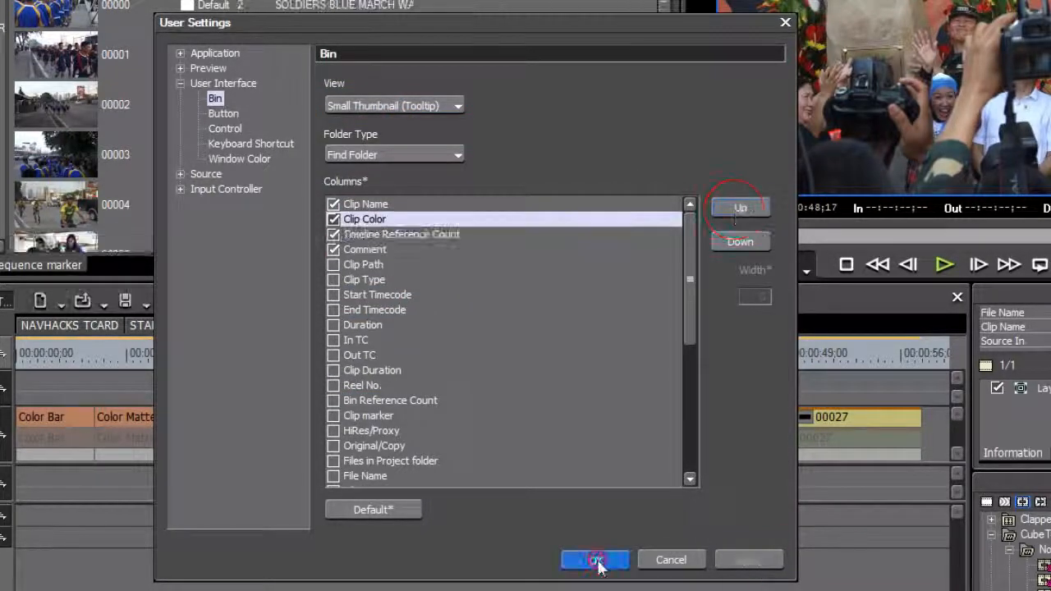
left_click(594, 559)
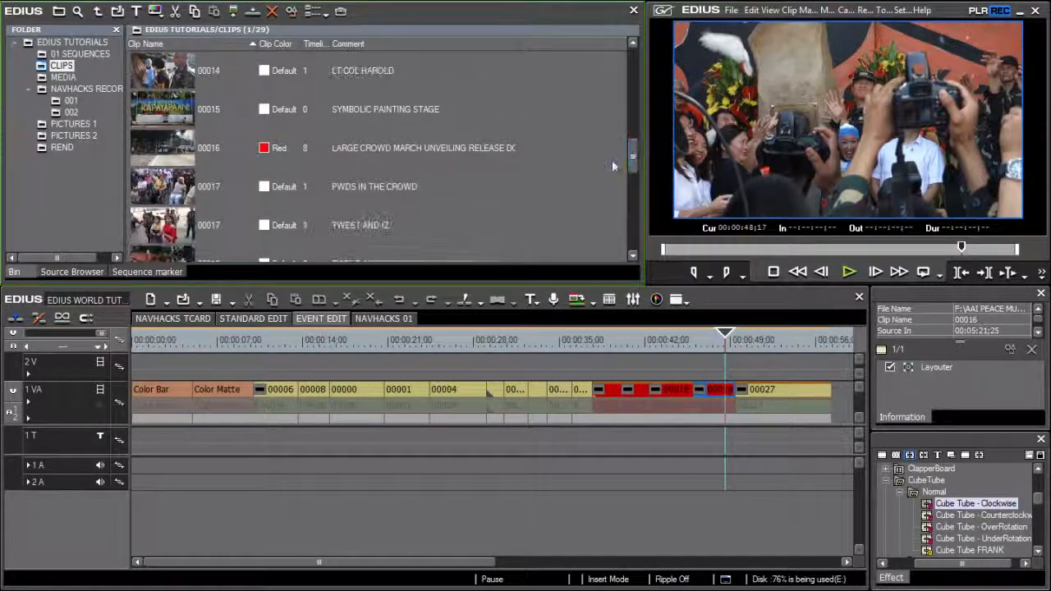
Search the bin for 'soldier', open the MEDIA folder, then close the Bin window.
left_click(370, 148)
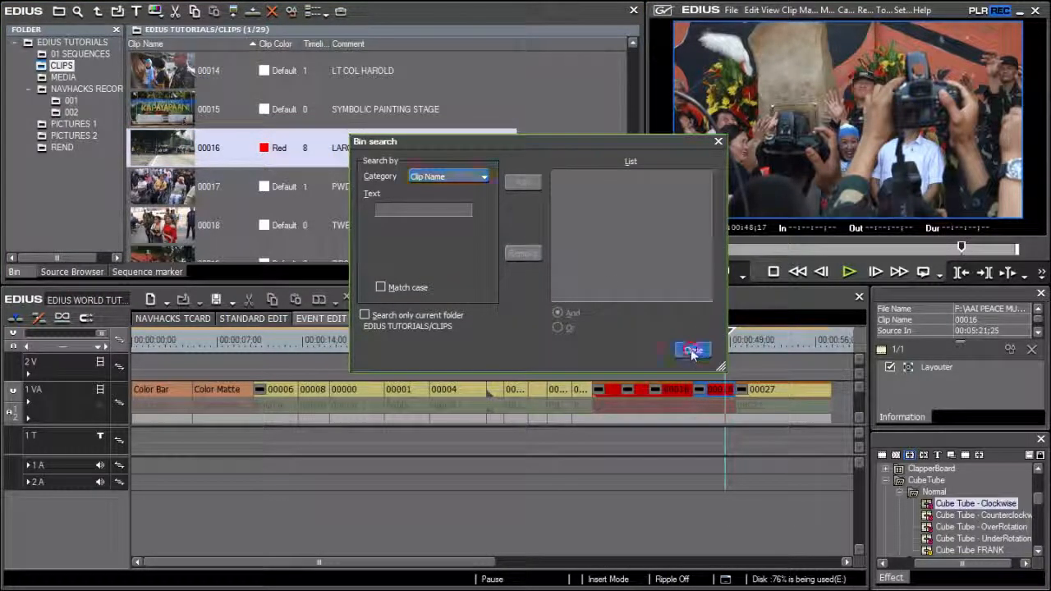
left_click(692, 351)
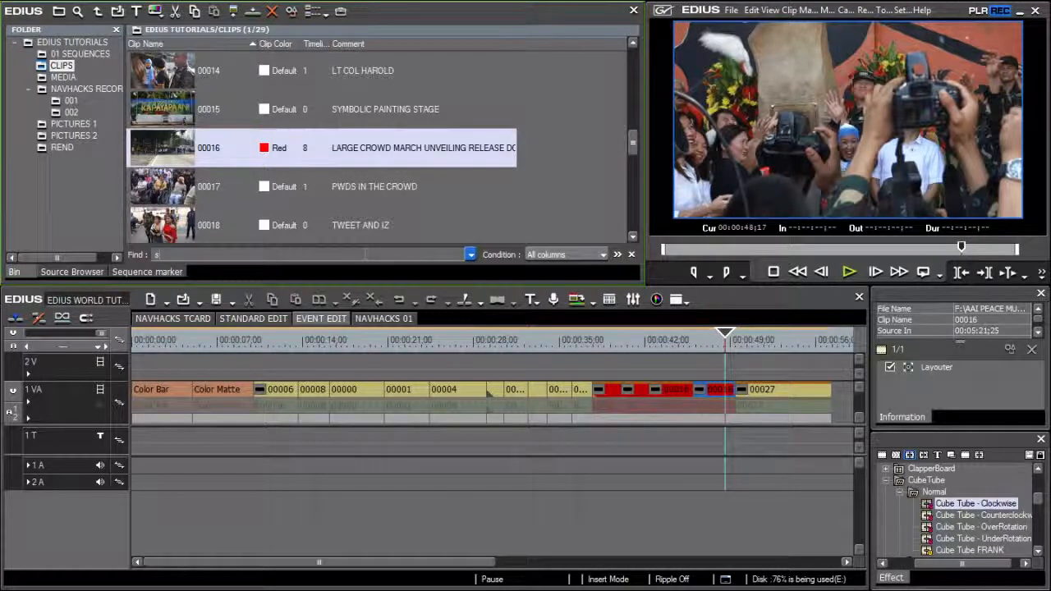
type("soldier")
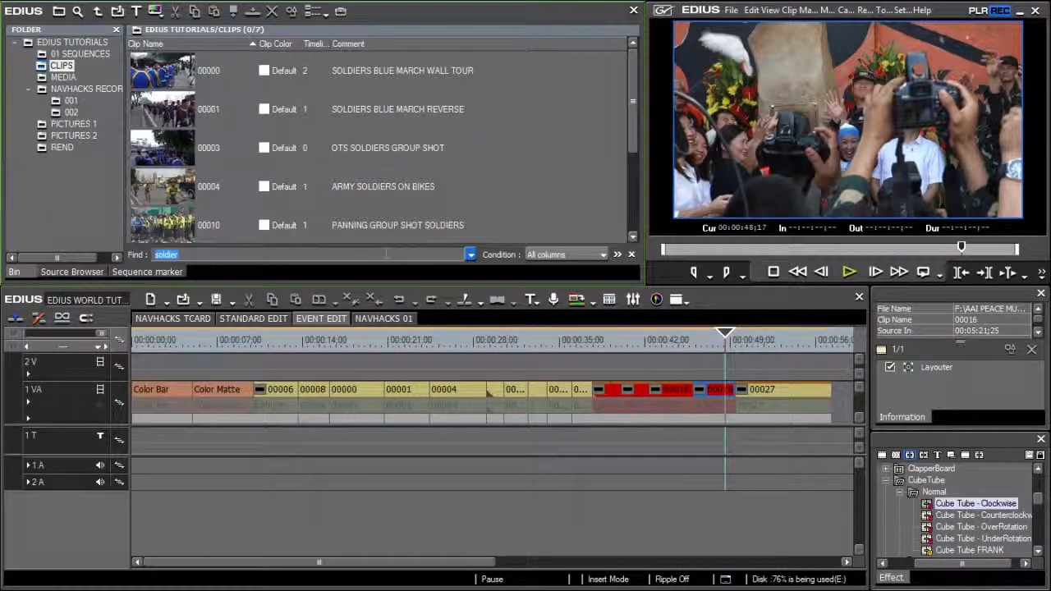
scroll("down", 3)
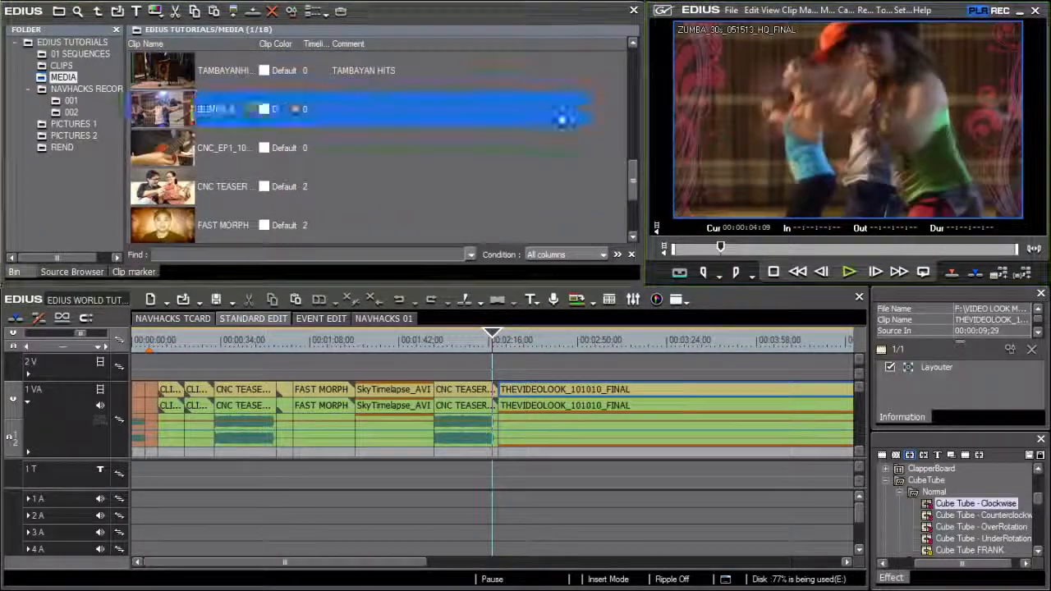
left_click(222, 186)
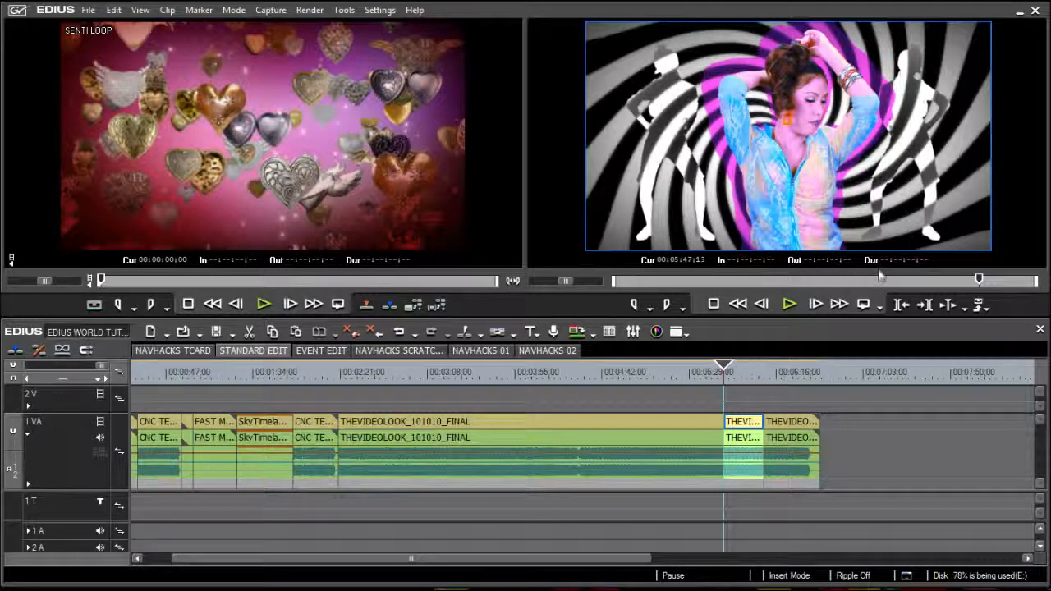
In User Settings > User Interface > Control, hide the recorder's Out timecode.
left_click(379, 10)
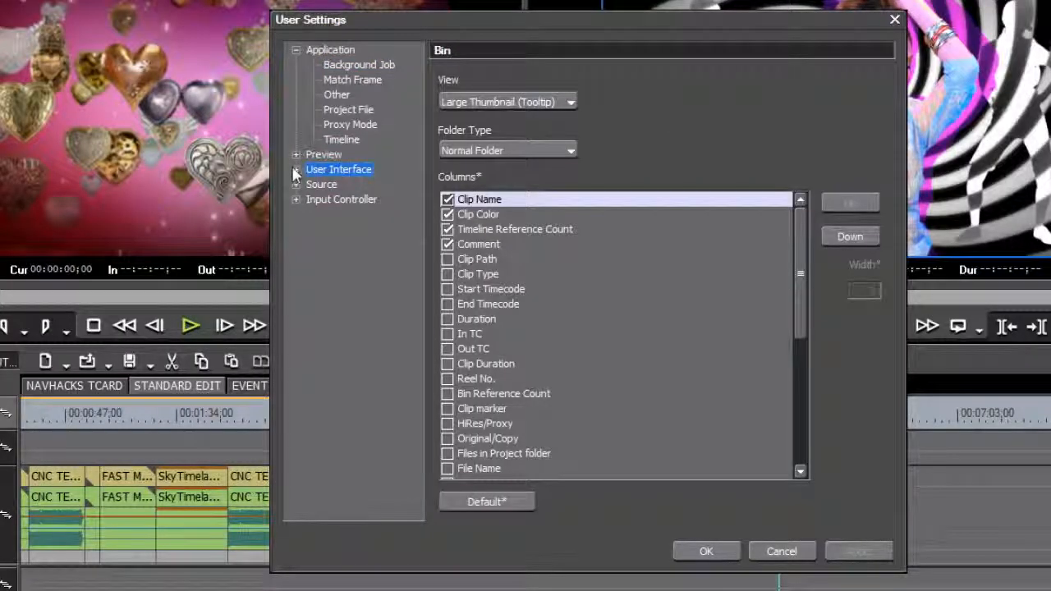
left_click(341, 214)
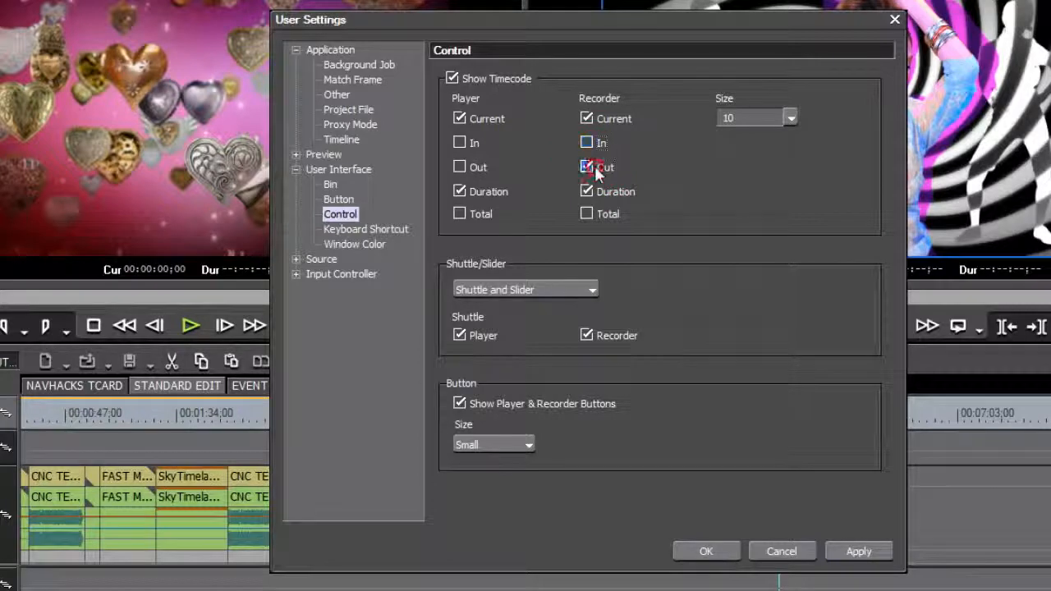
left_click(789, 118)
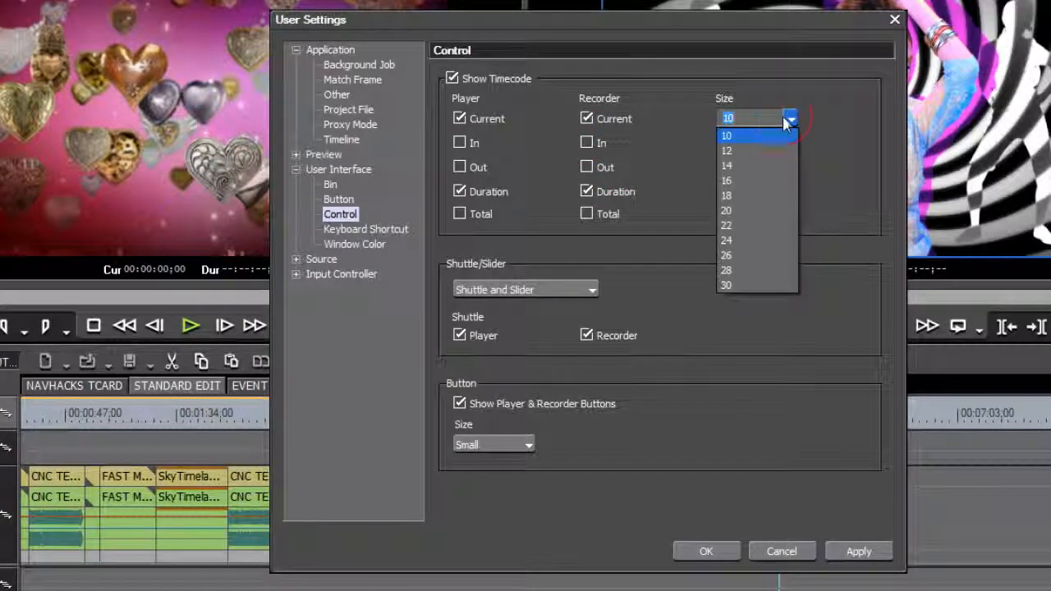
Set timecode size to 18 and show only a Slider under the monitors.
left_click(726, 196)
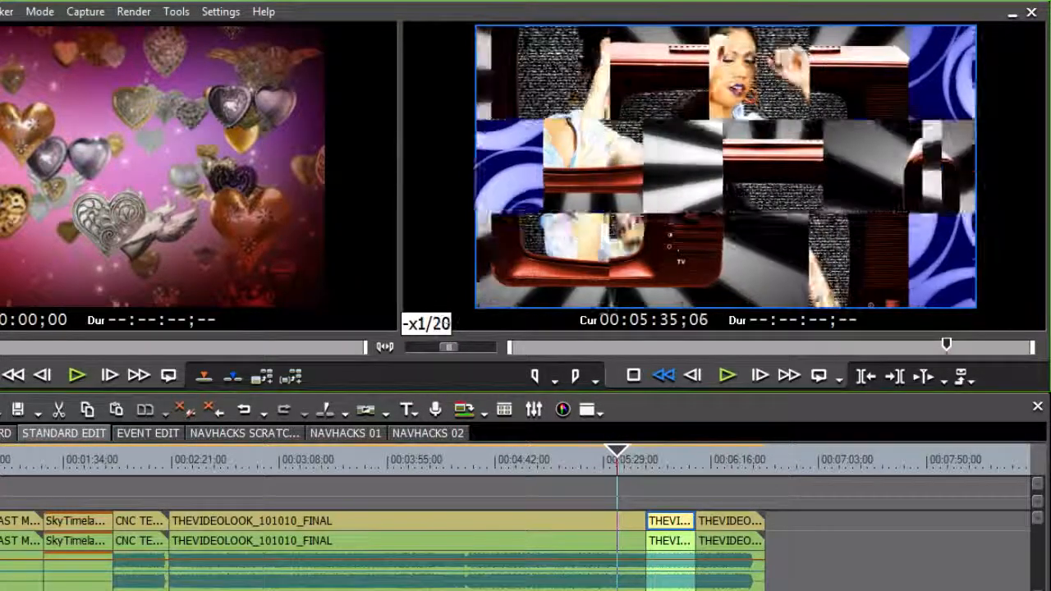
left_click(789, 375)
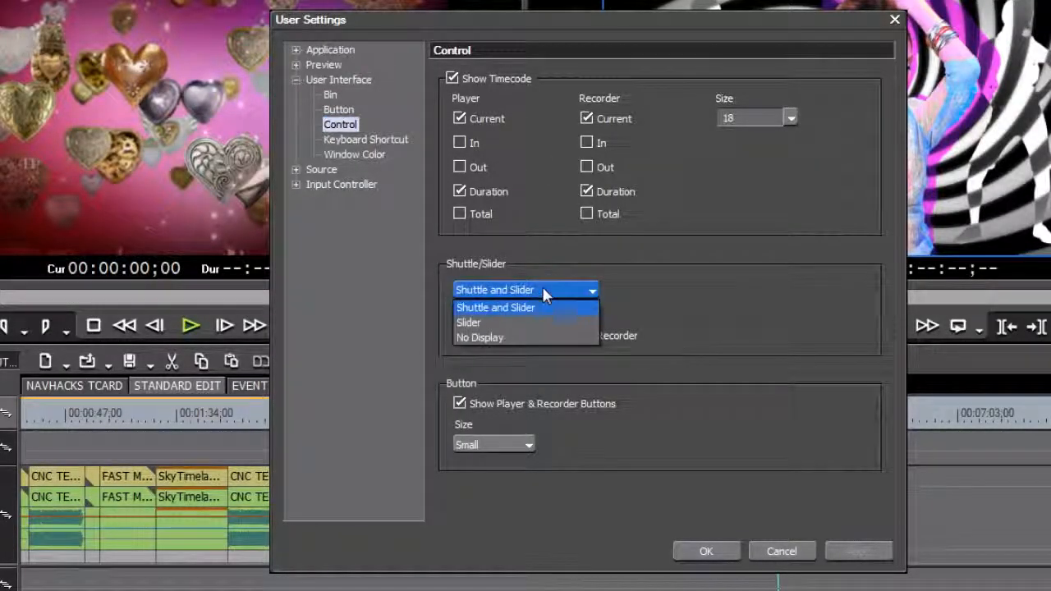
left_click(468, 322)
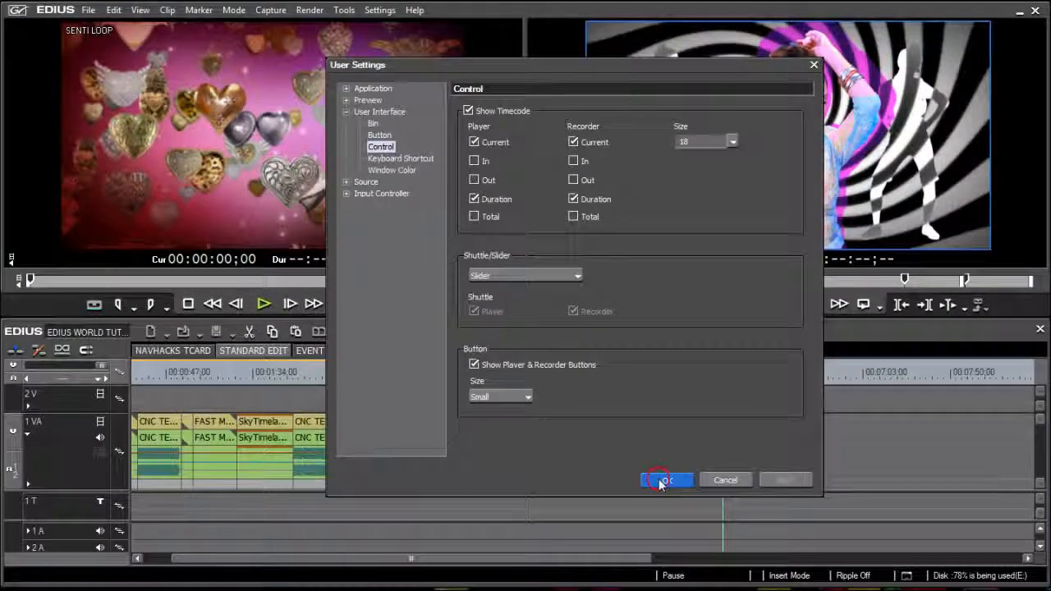
Confirm the Control settings with OK so larger timecodes and sliders apply.
left_click(665, 480)
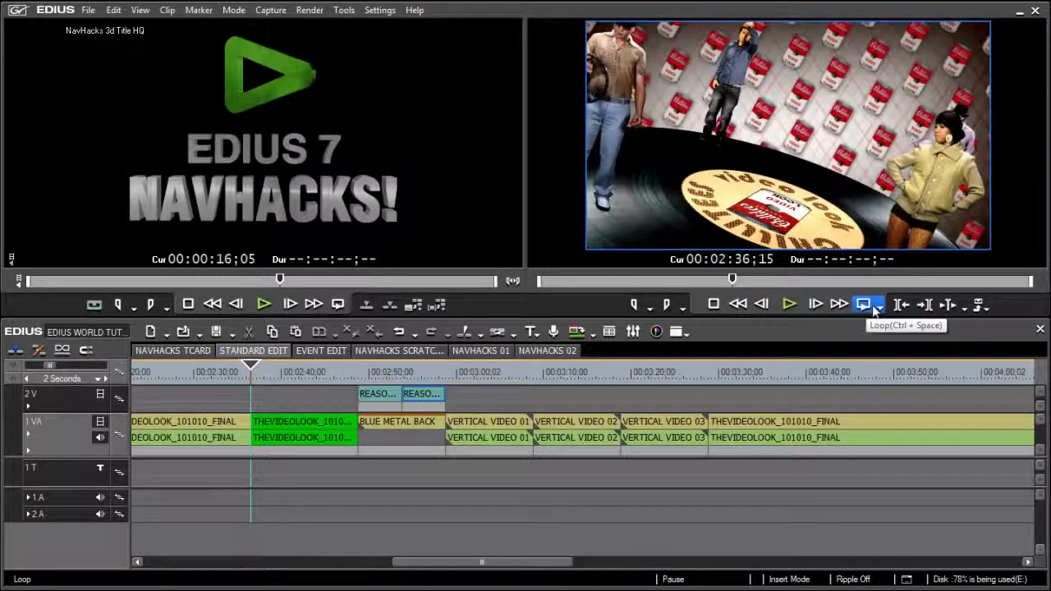
left_click(666, 305)
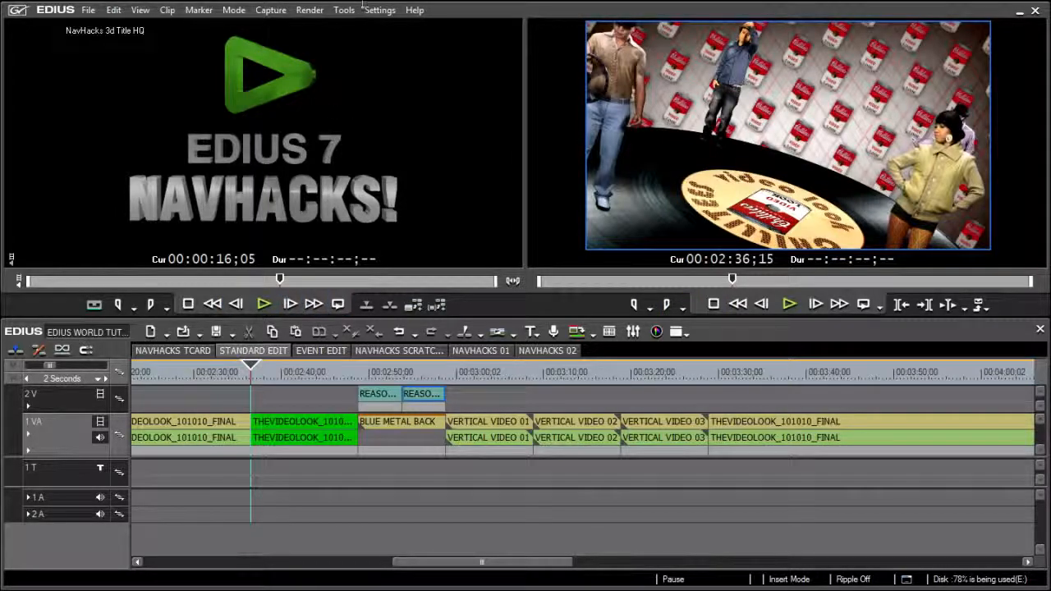
left_click(380, 10)
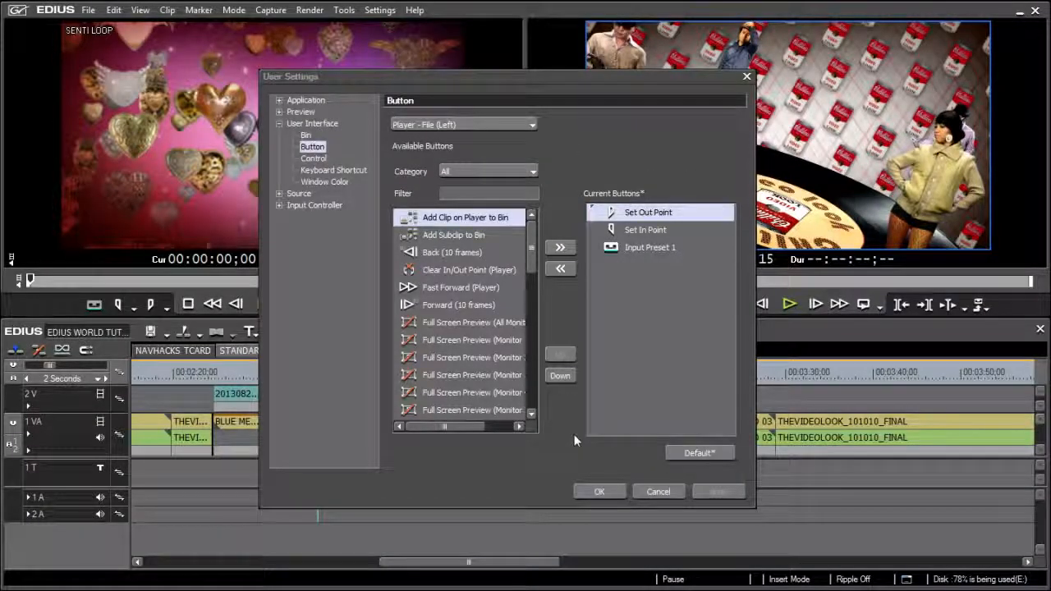
left_click(464, 124)
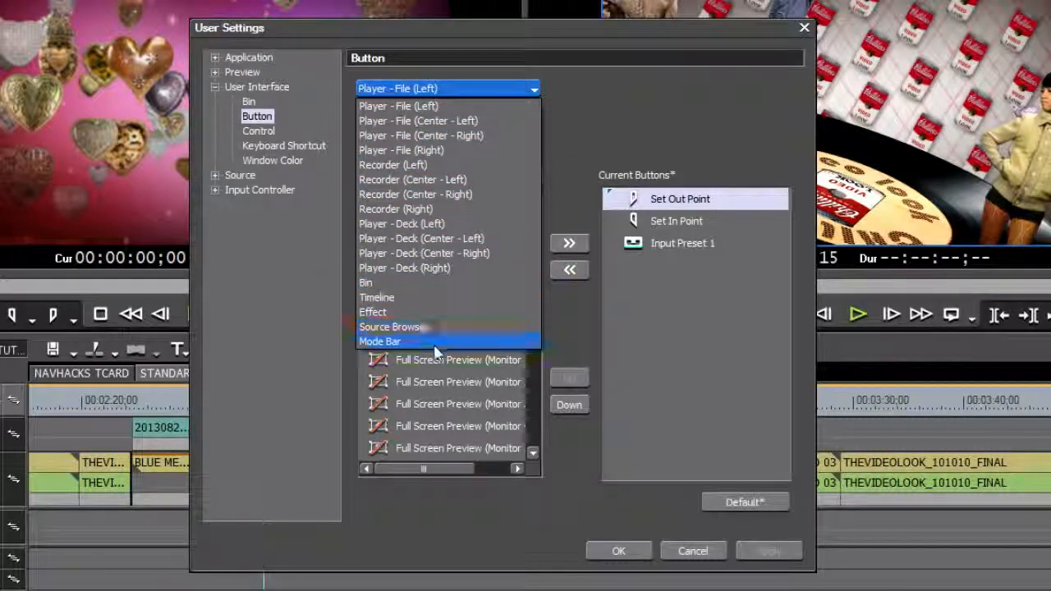
mouse_move(426, 125)
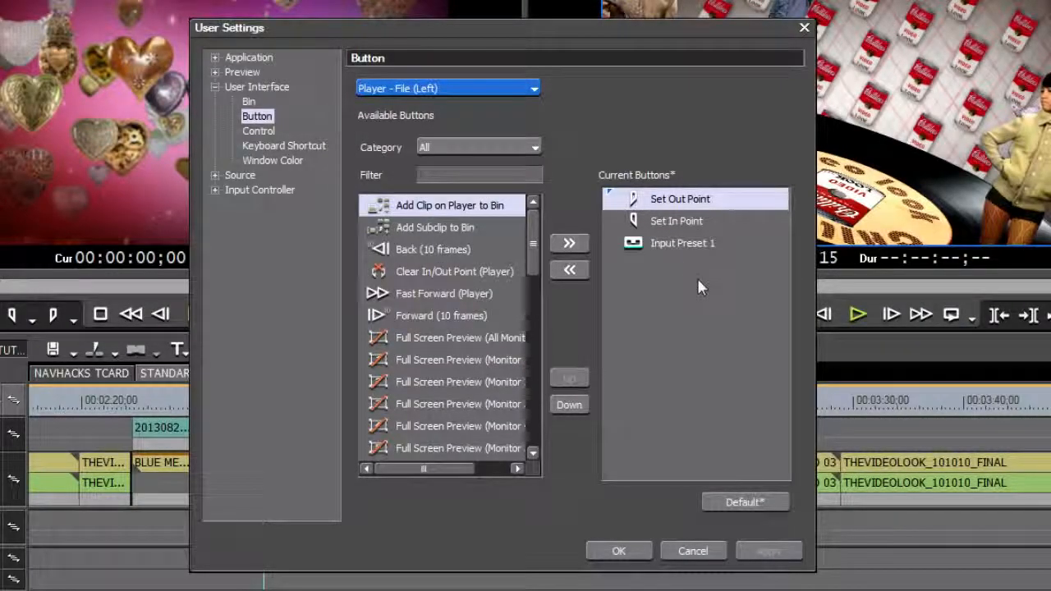
Add 'Add Clip on Player to Bin' after Set Out Point in the player's buttons.
left_click(680, 199)
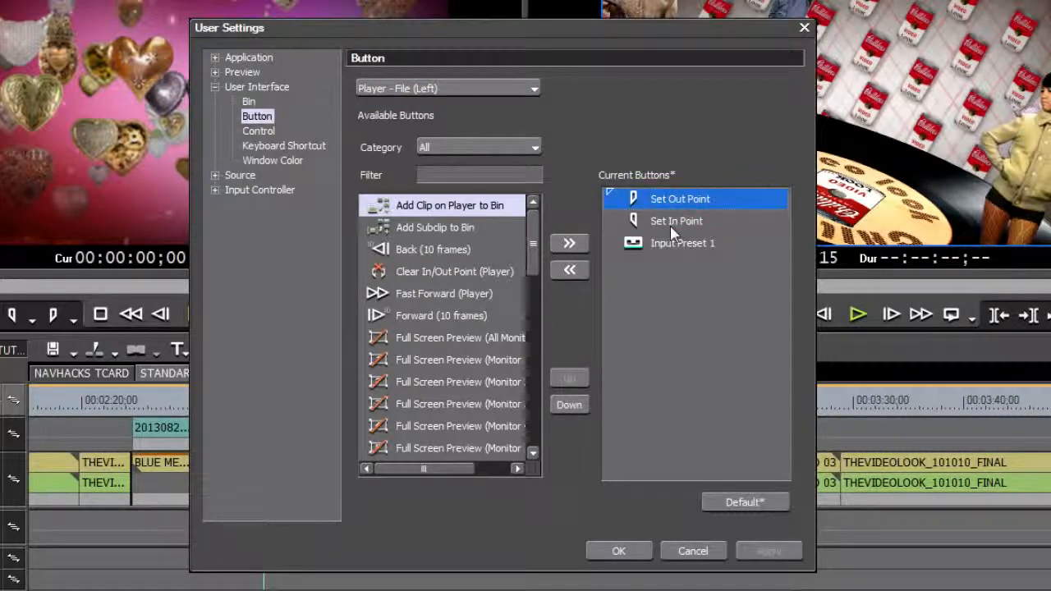
left_click(682, 243)
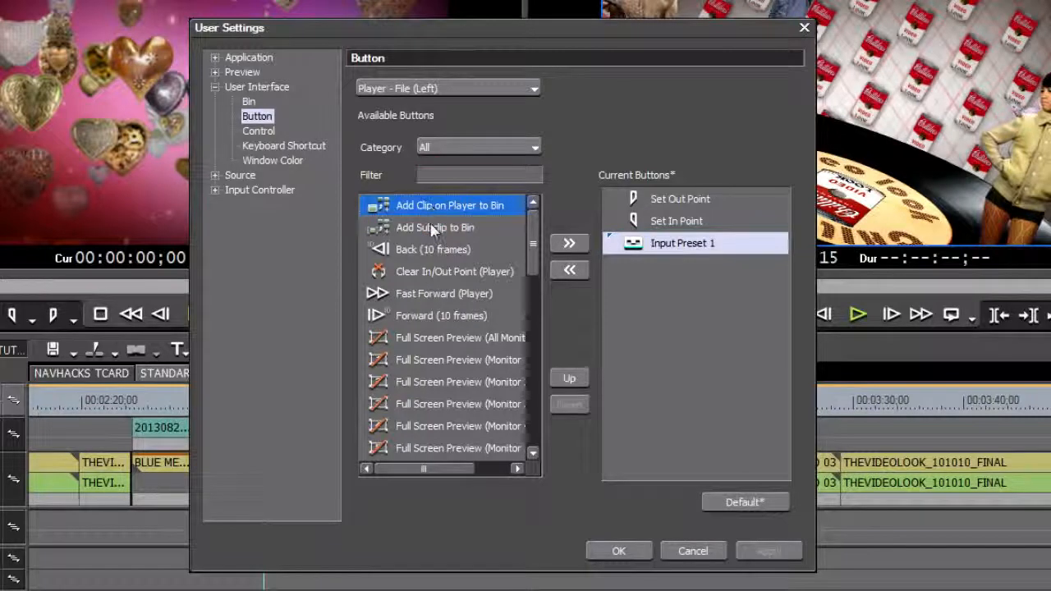
left_click(432, 249)
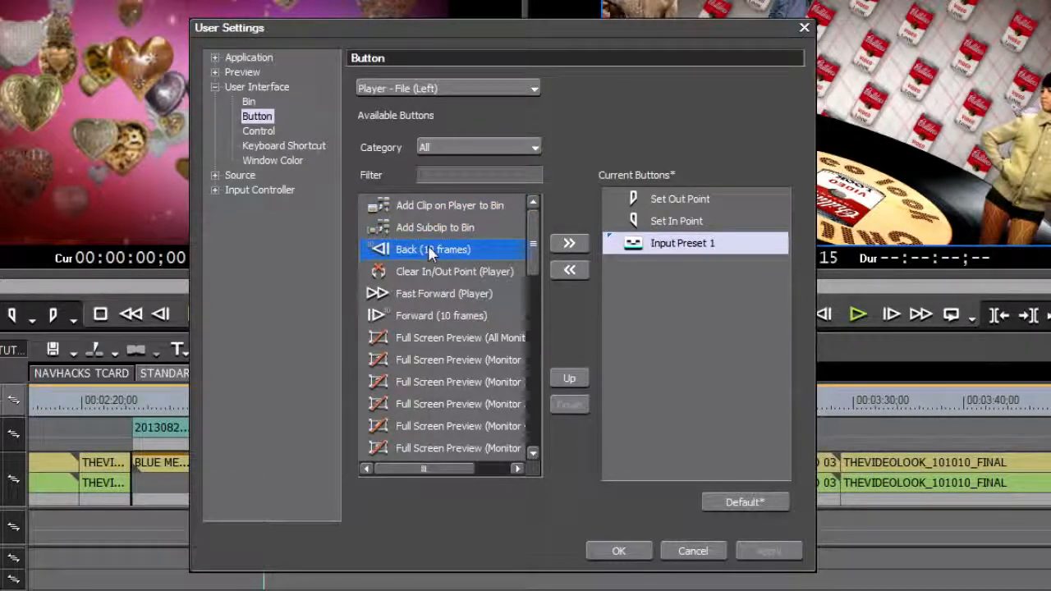
left_click(450, 206)
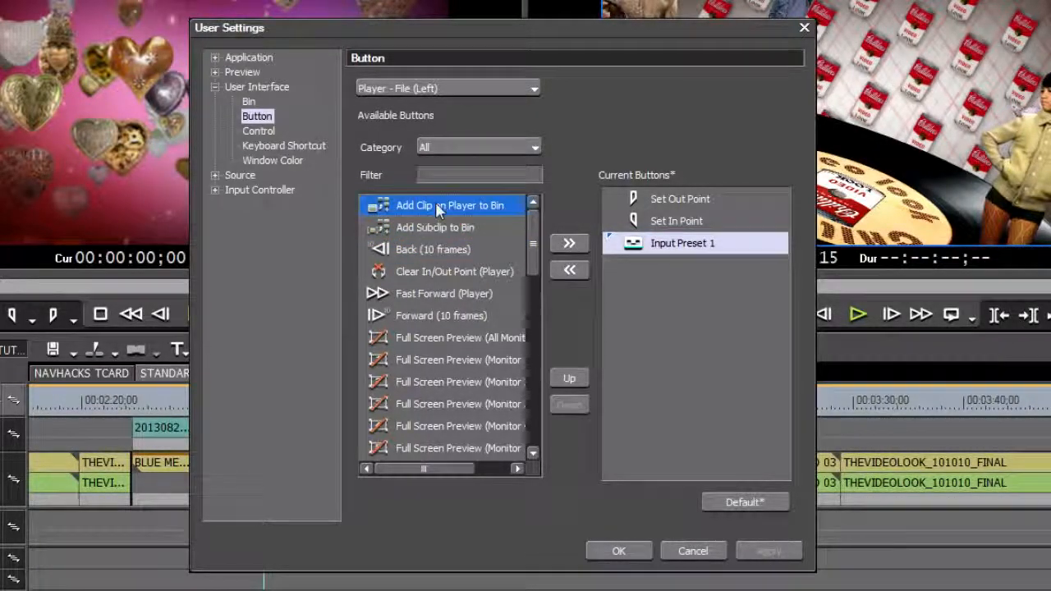
left_click(569, 243)
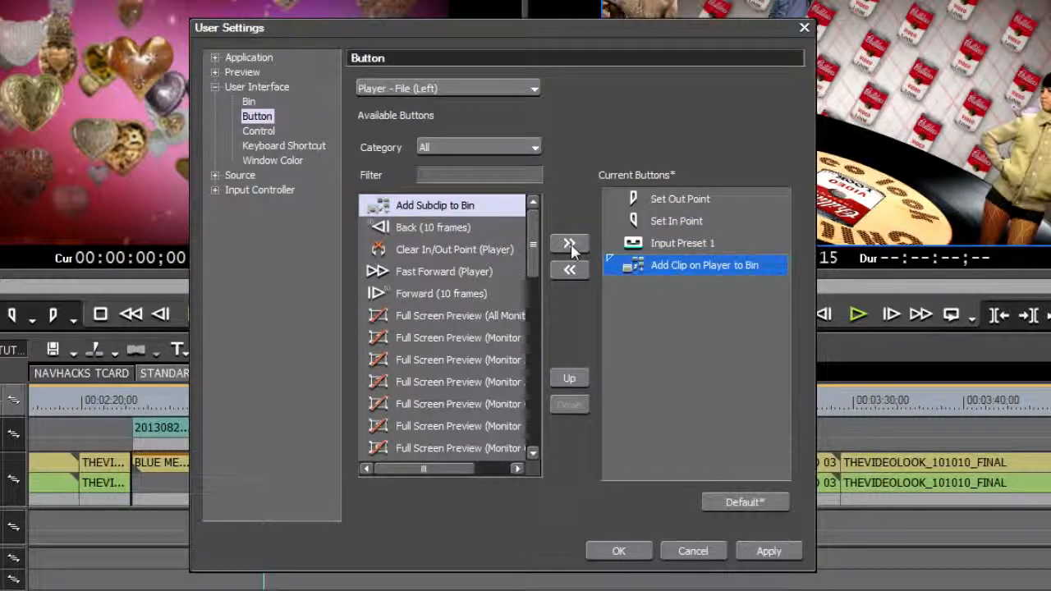
Remove 'Add Clip on Player to Bin' again, leaving Set Out Point, Input Preset 1, Set In Point.
left_click(569, 243)
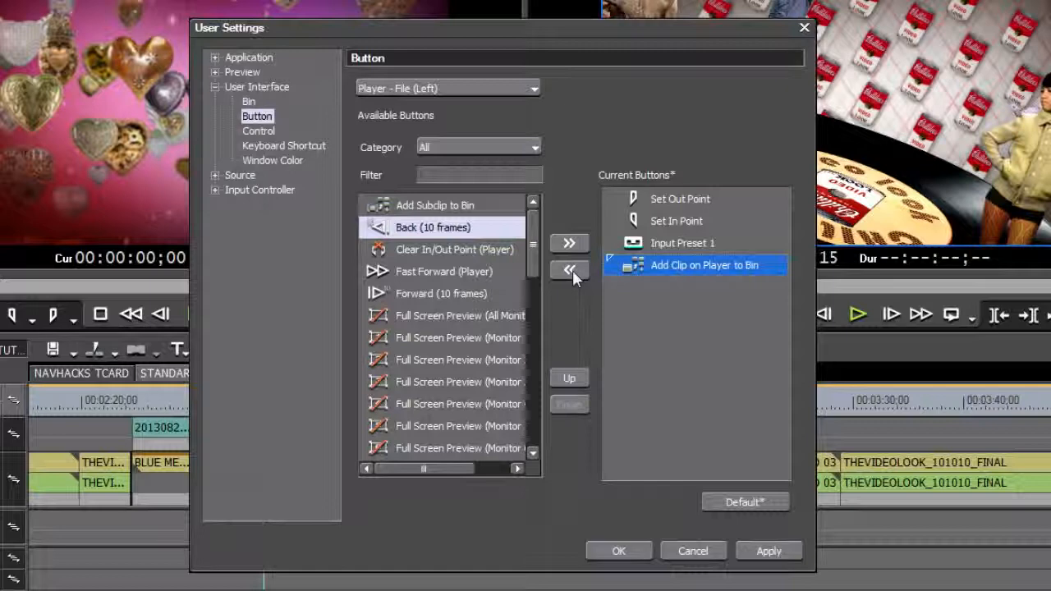
left_click(569, 271)
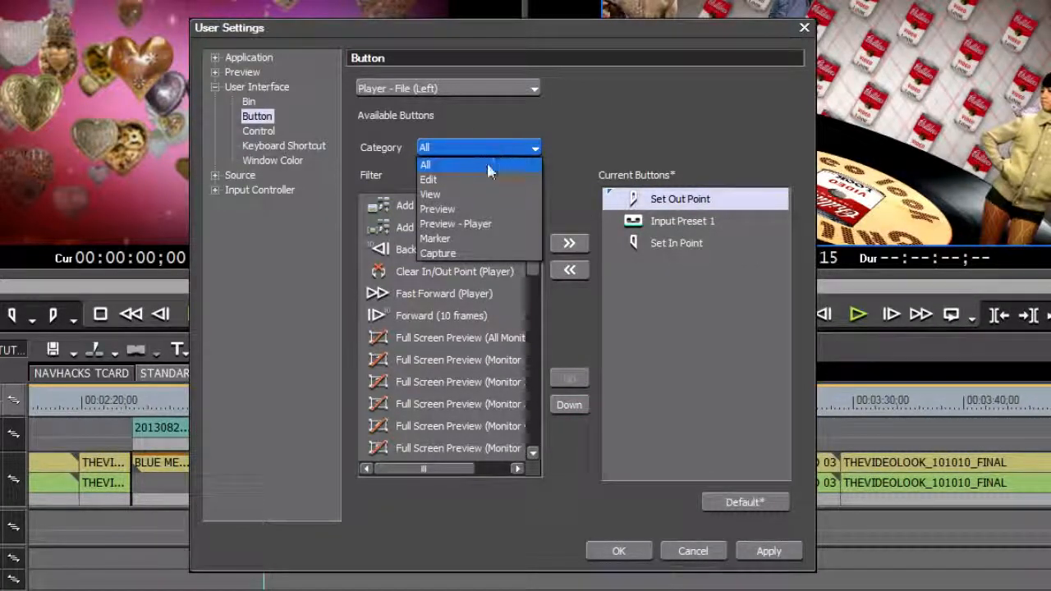
Keep Category All, filter available buttons by 'EDIT', and switch to the recorder's center-right bar.
left_click(428, 179)
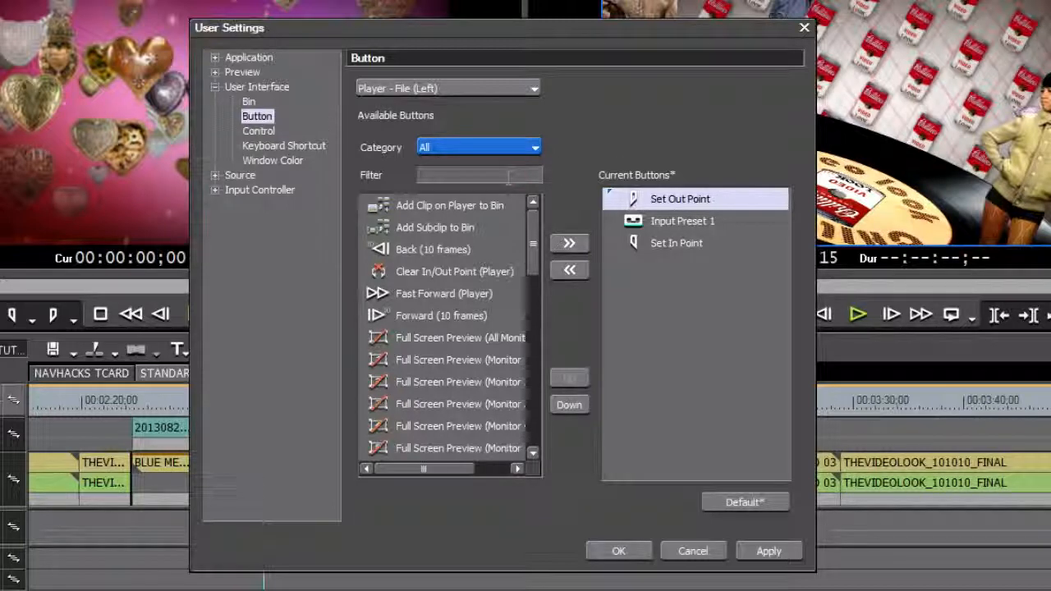
type("EDIT")
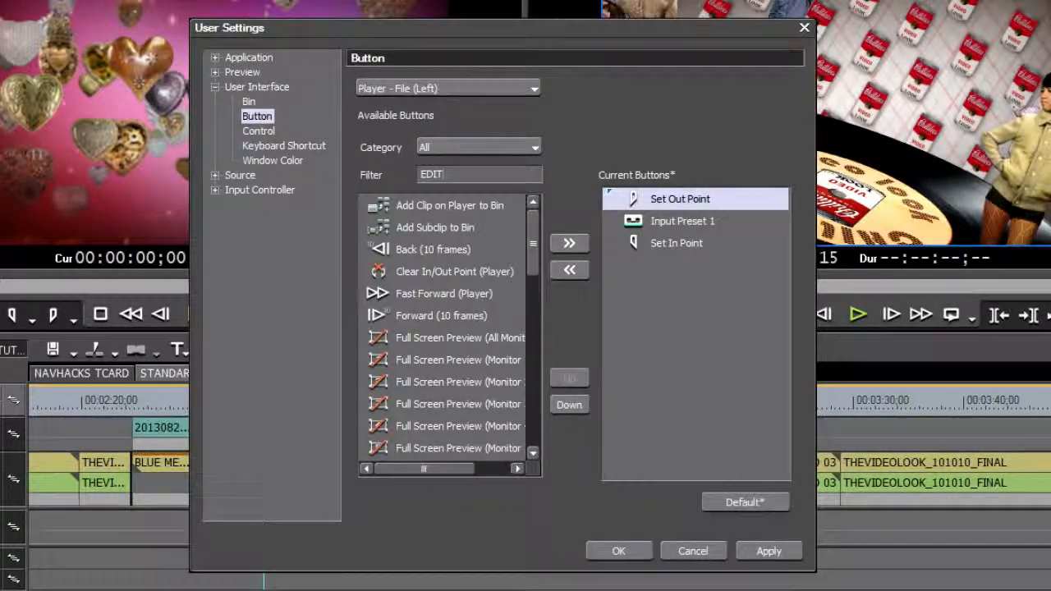
left_click(448, 91)
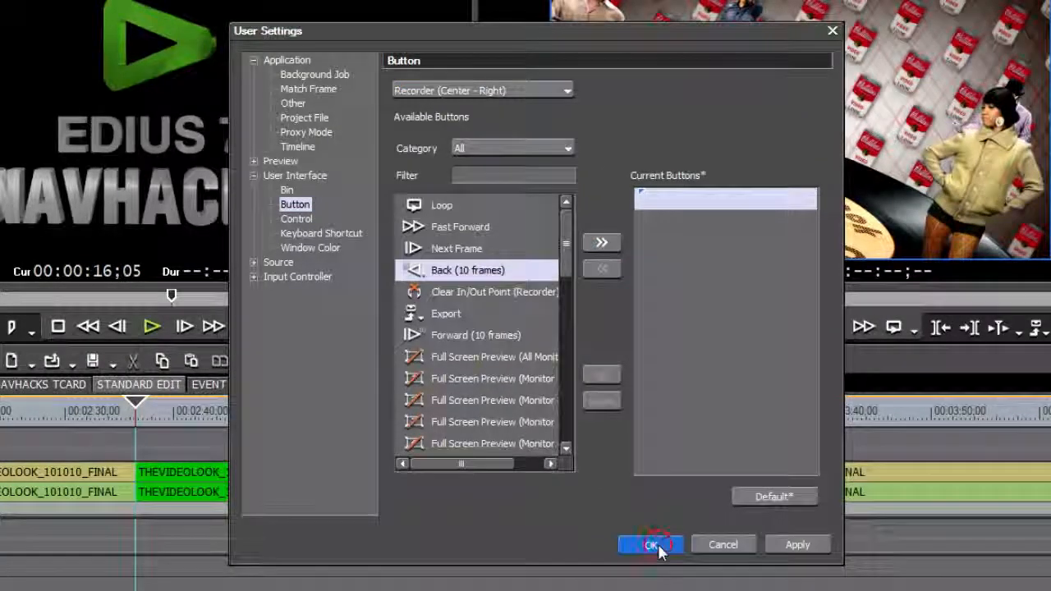
Confirm the button layout, then add Toggle Zebra Display and Toggle Rotate Preview to the recorder.
left_click(650, 544)
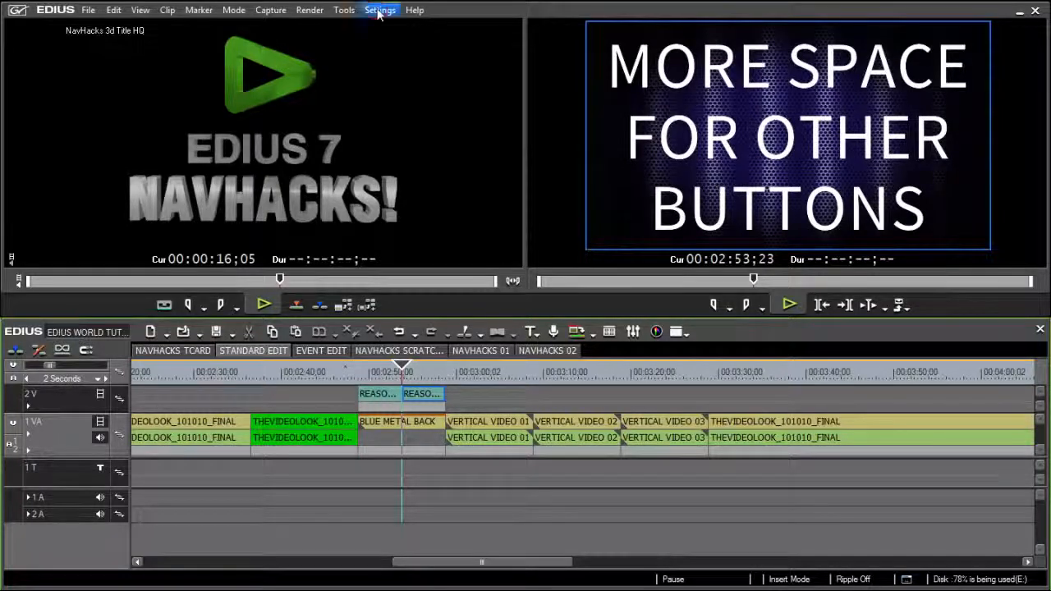
left_click(380, 9)
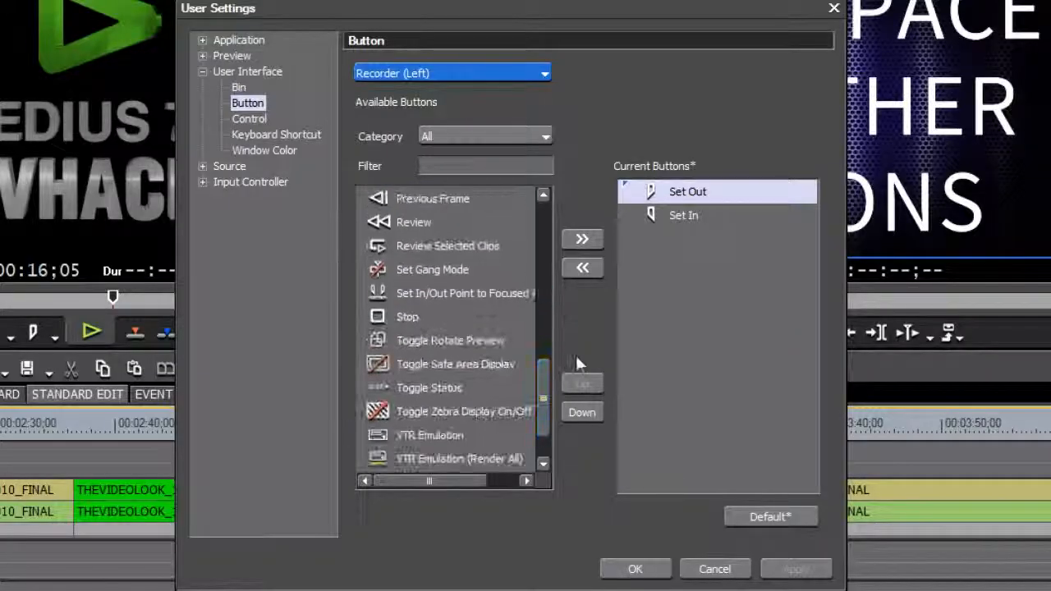
left_click(583, 239)
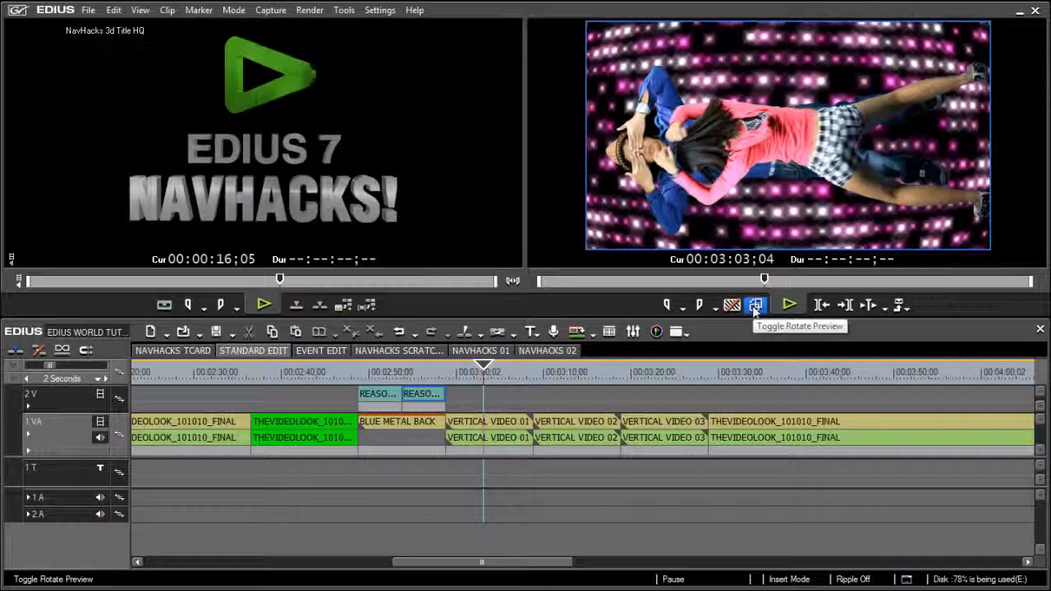
Test Rotate Preview on the recorder and return it to normal orientation.
left_click(755, 304)
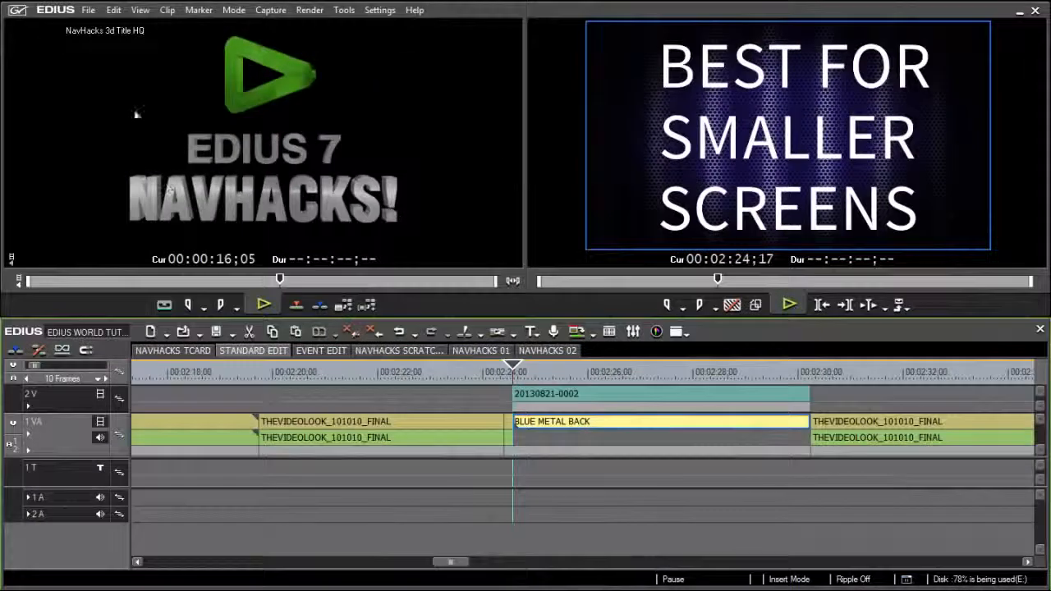
left_click(140, 10)
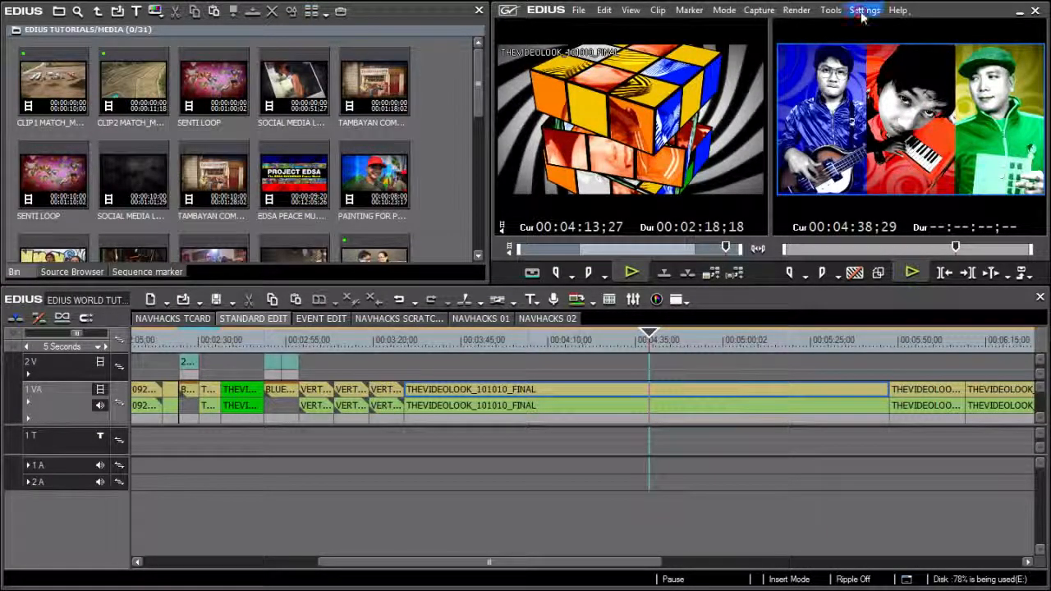
Uncheck Show Timecode in Control settings and move to the Button > Mode Bar page.
left_click(865, 10)
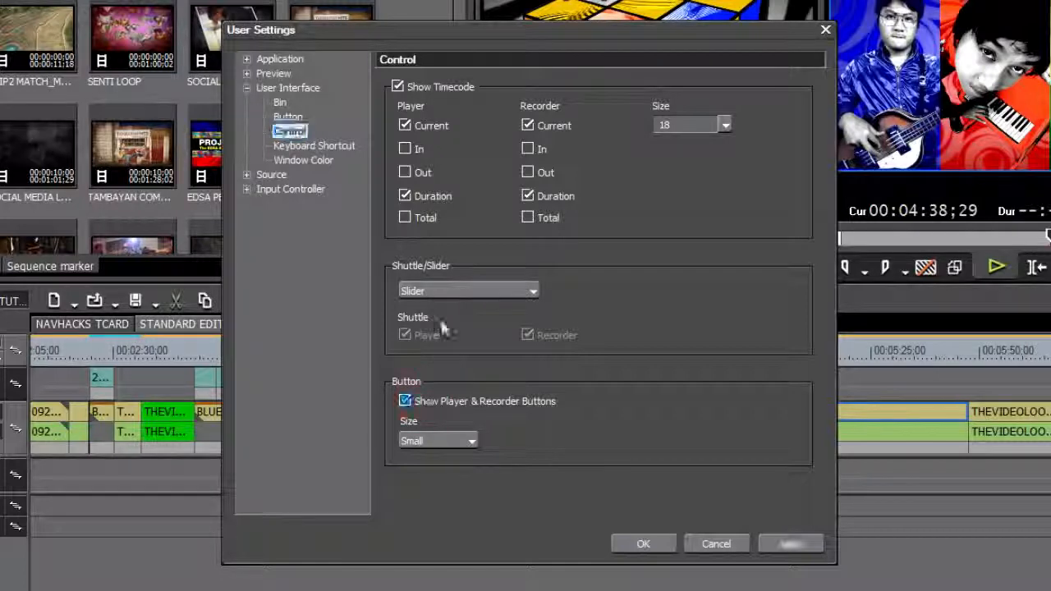
left_click(404, 401)
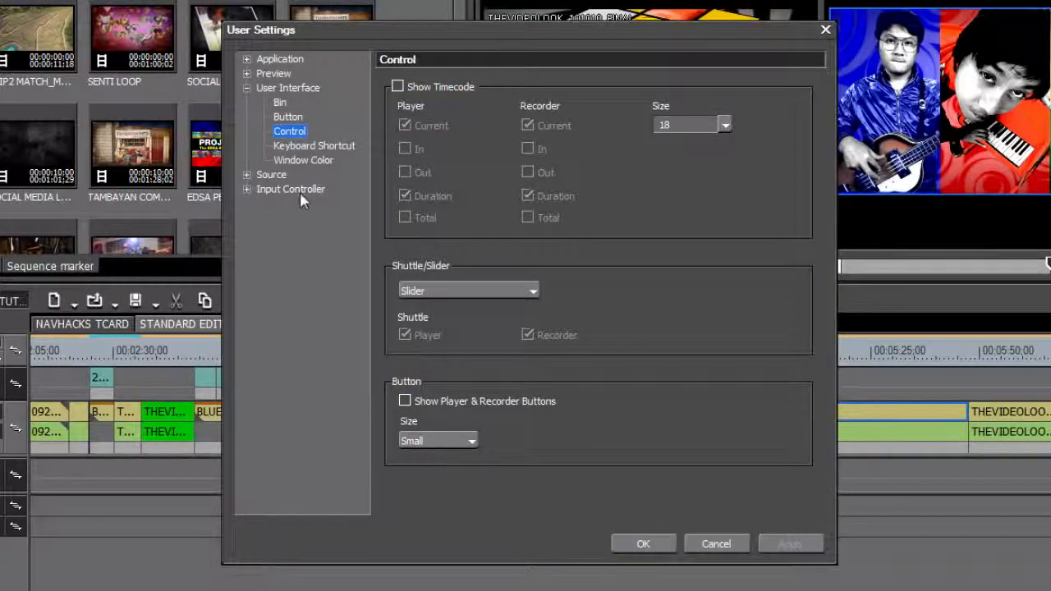
left_click(287, 116)
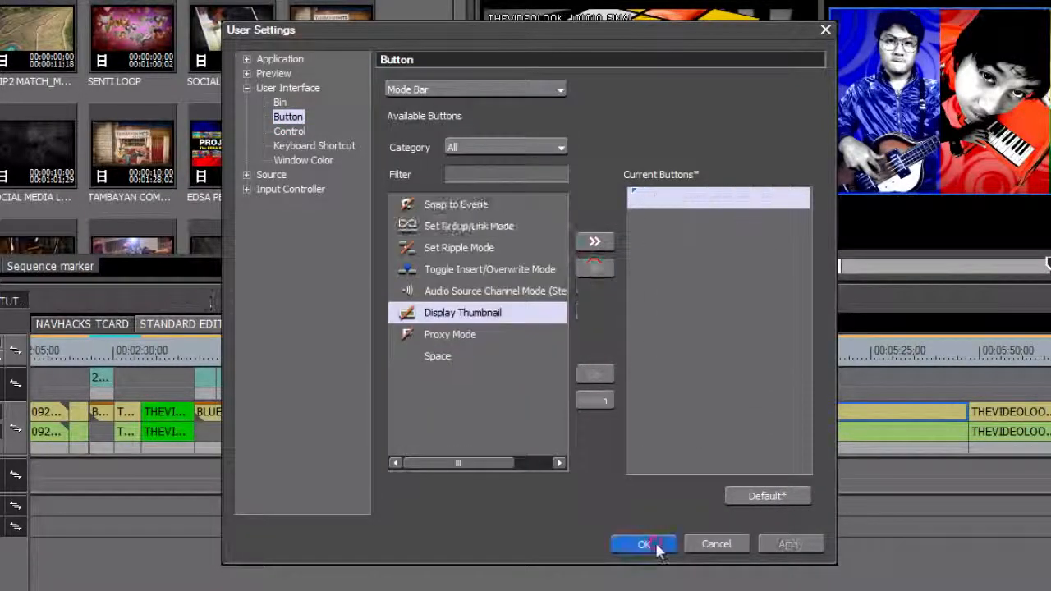
Confirm the settings, then lower the window colour's green slider to -32 for a purple tint.
left_click(644, 543)
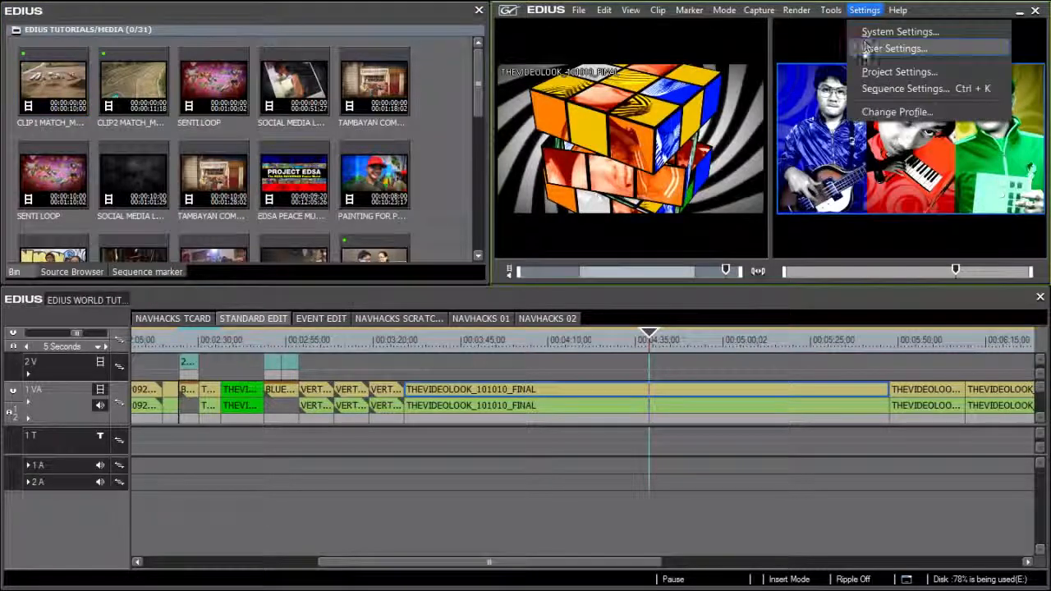
left_click(893, 47)
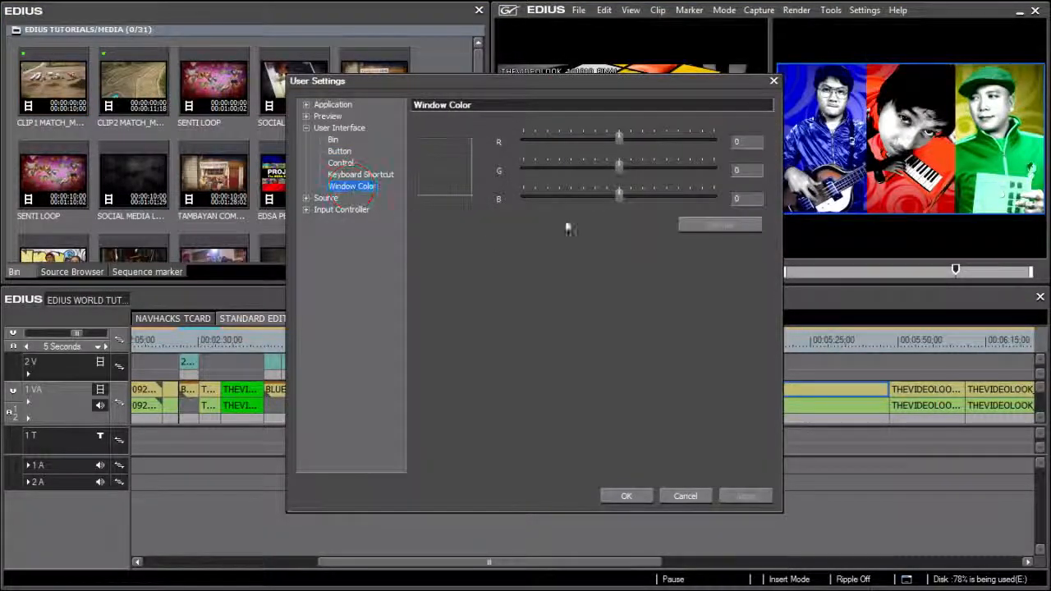
left_click_drag(619, 171, 524, 170)
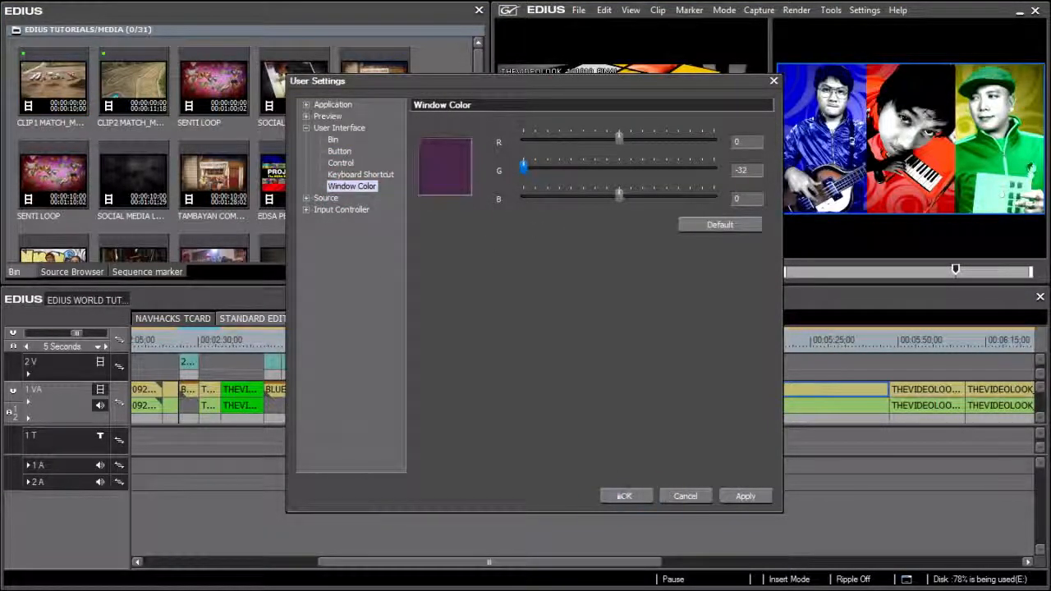